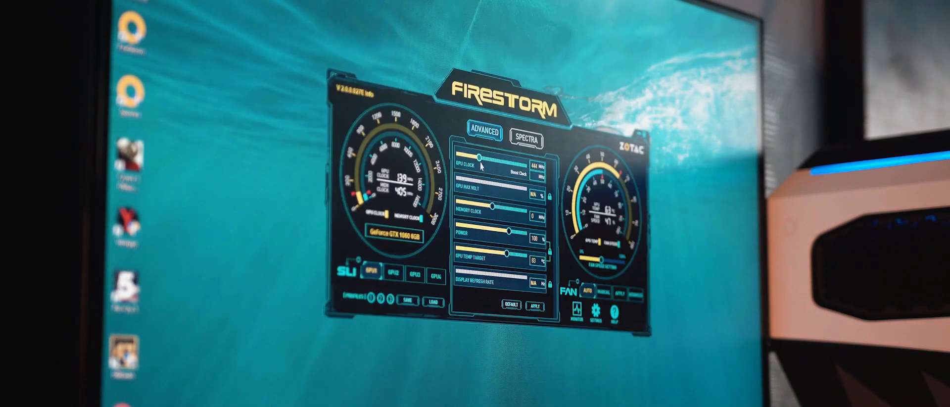
Step: View the MEK1 Gaming PC photo and scroll through the gaming bundle's PC, monitor, keyboard and mouse specs
left_click_drag(473, 162, 524, 163)
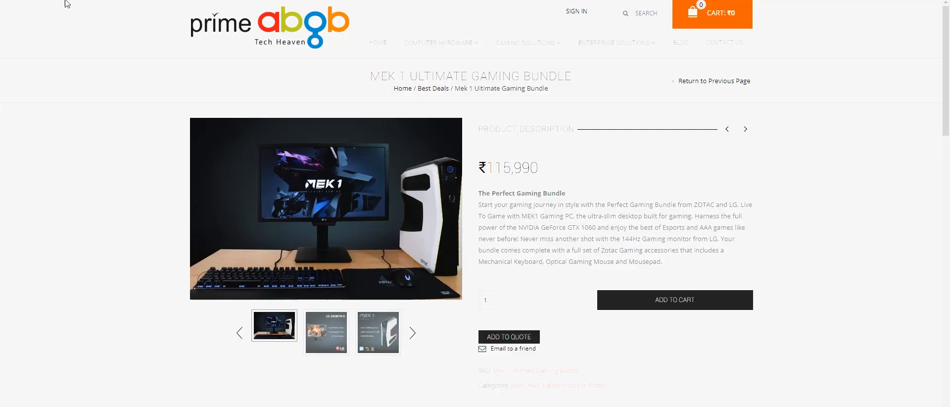
mouse_move(366, 80)
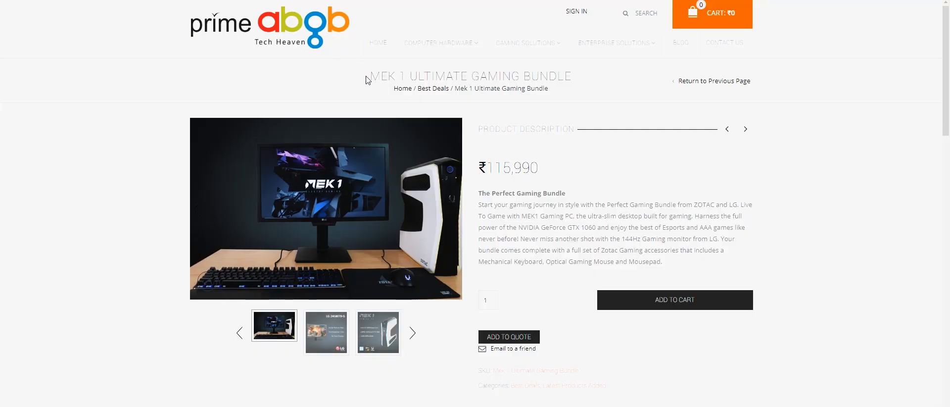
mouse_move(492, 172)
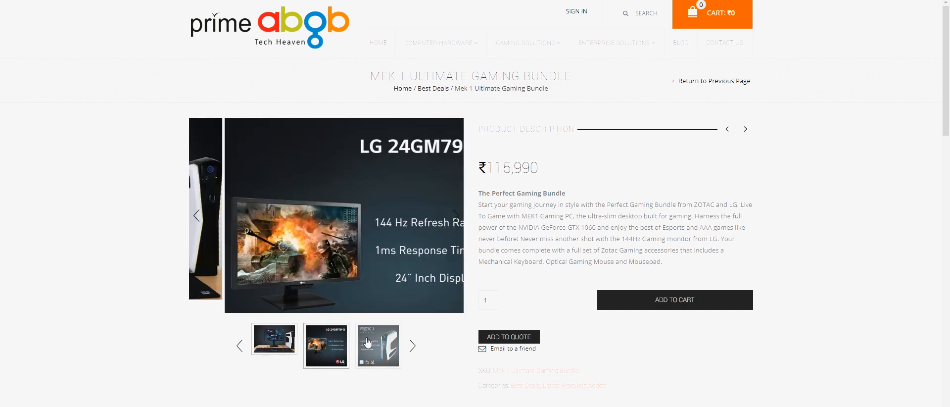
left_click(377, 345)
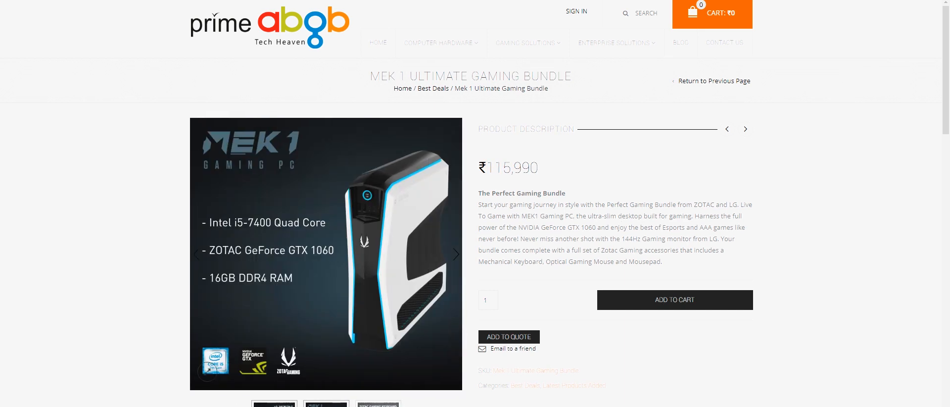
scroll("down", 3)
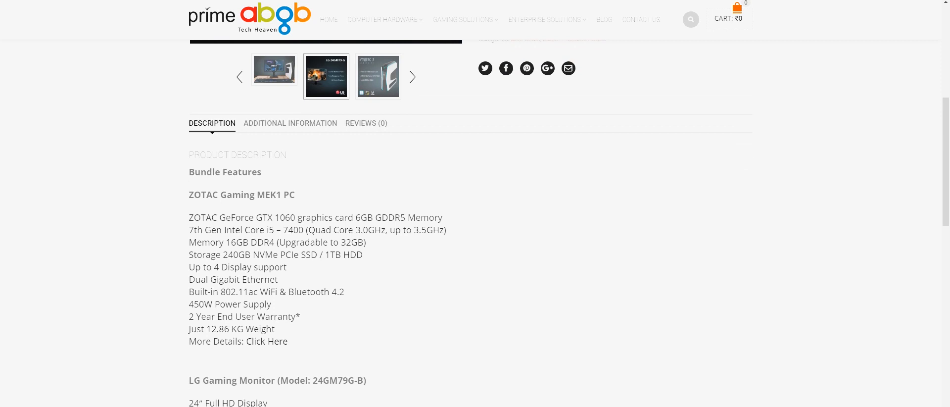
scroll("down", 3)
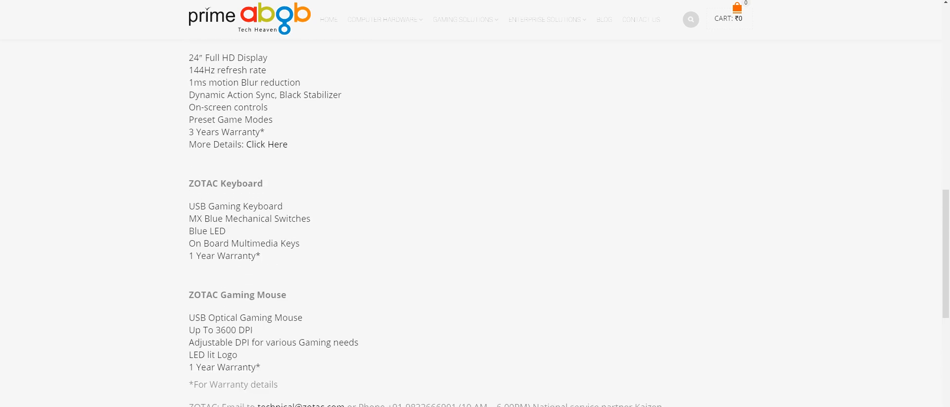
scroll("up", 3)
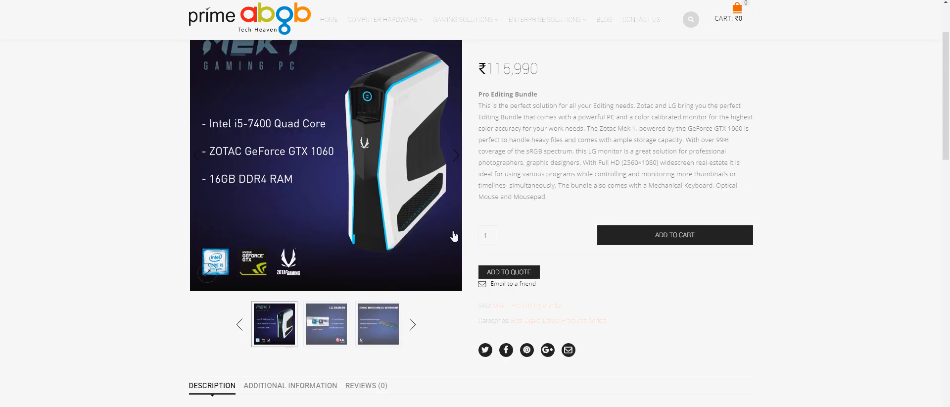
Step: Scroll the Pro Editing Bundle page and open the ₹117,990 MEK 1 Editing Bundle from Best Deals
scroll("up", 3)
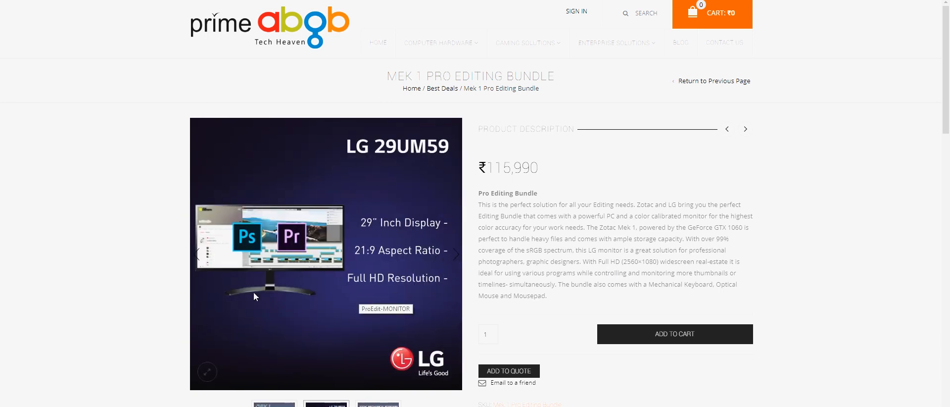
mouse_move(322, 271)
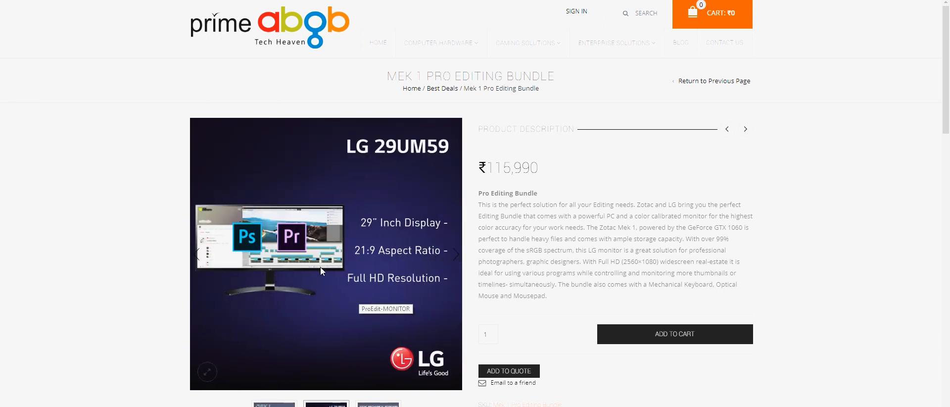
mouse_move(392, 303)
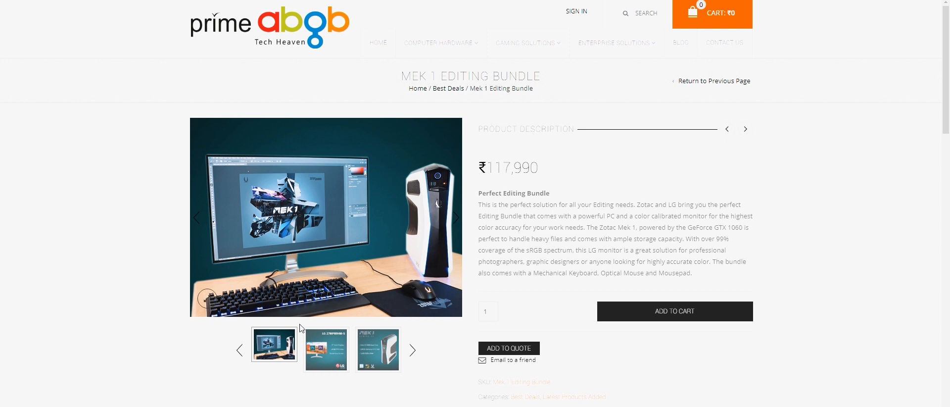
left_click(326, 349)
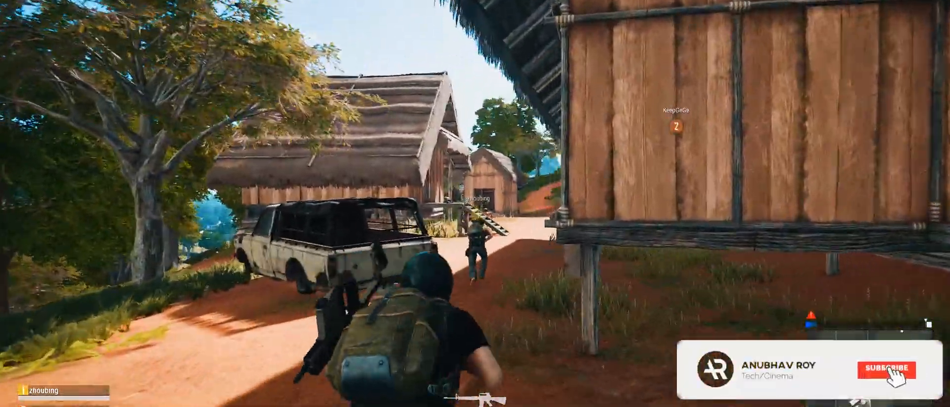
left_click(885, 367)
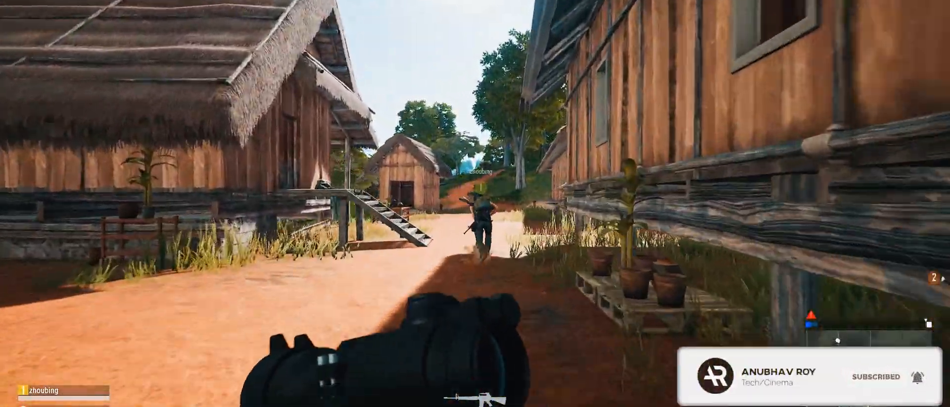